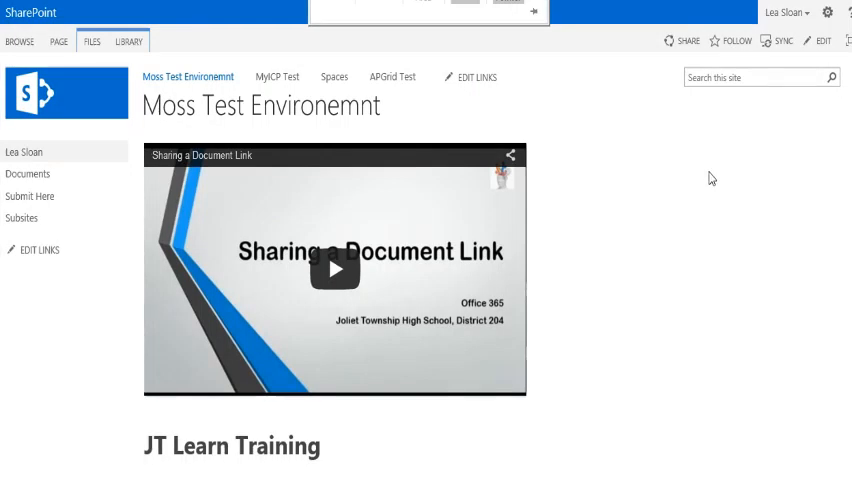
mouse_move(729, 208)
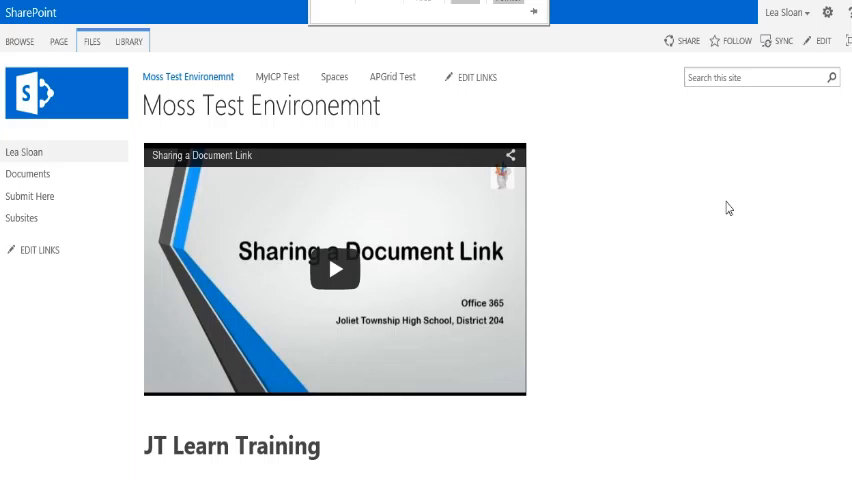
mouse_move(649, 211)
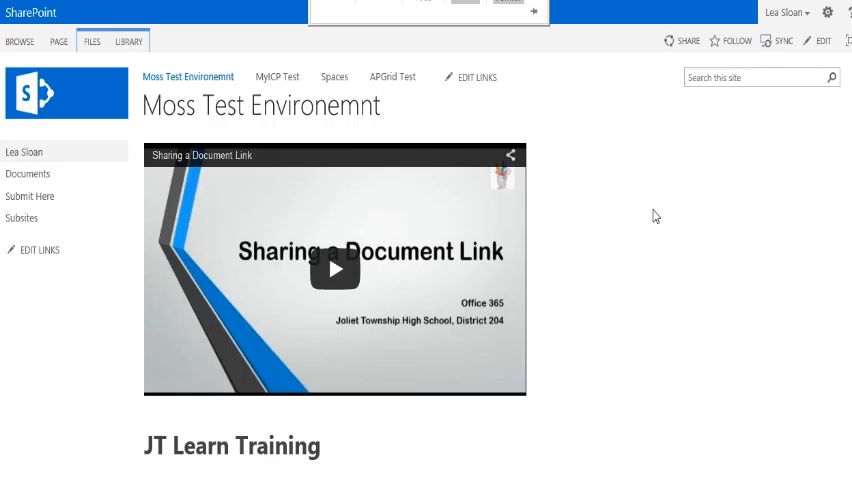
- From Site Contents, remove the Discussion Today app and confirm the removal
click(827, 12)
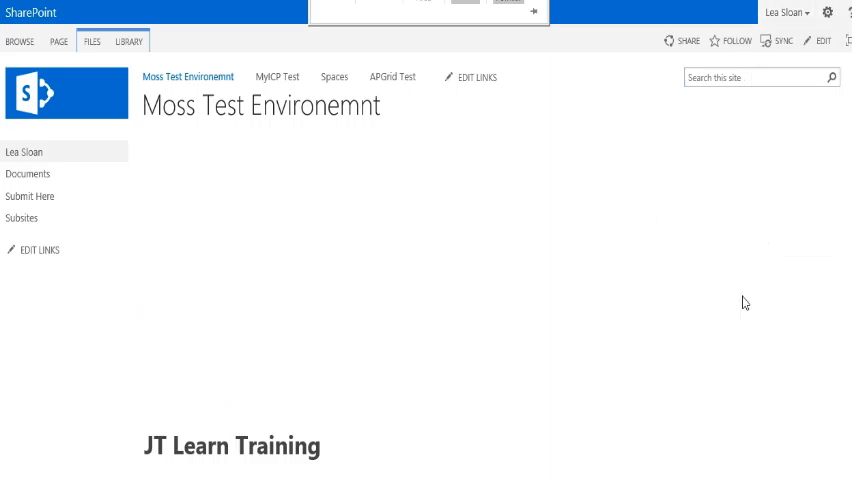
click(21, 217)
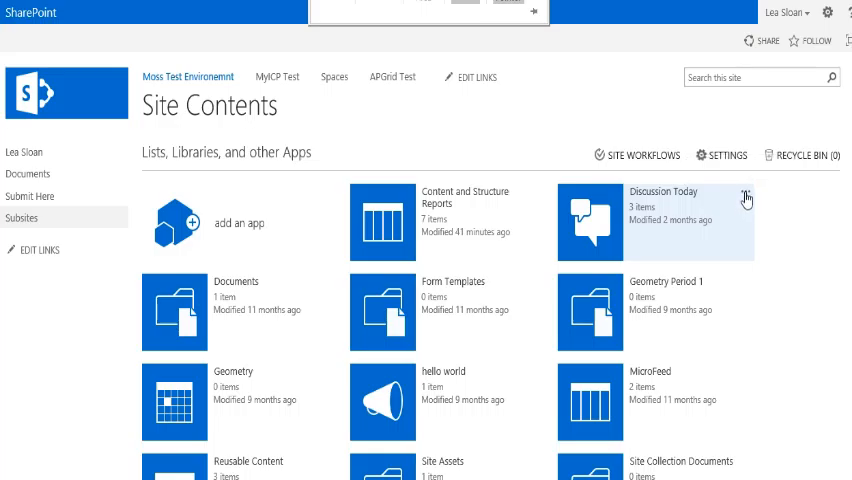
click(746, 198)
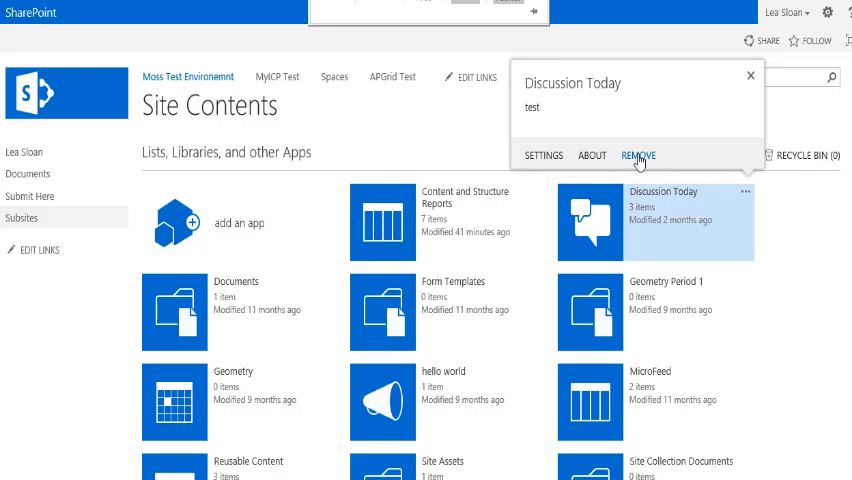
click(638, 155)
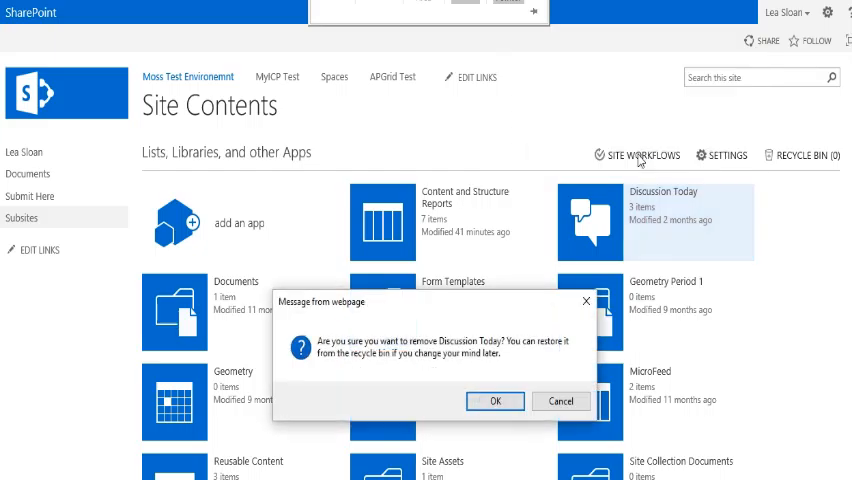
click(561, 401)
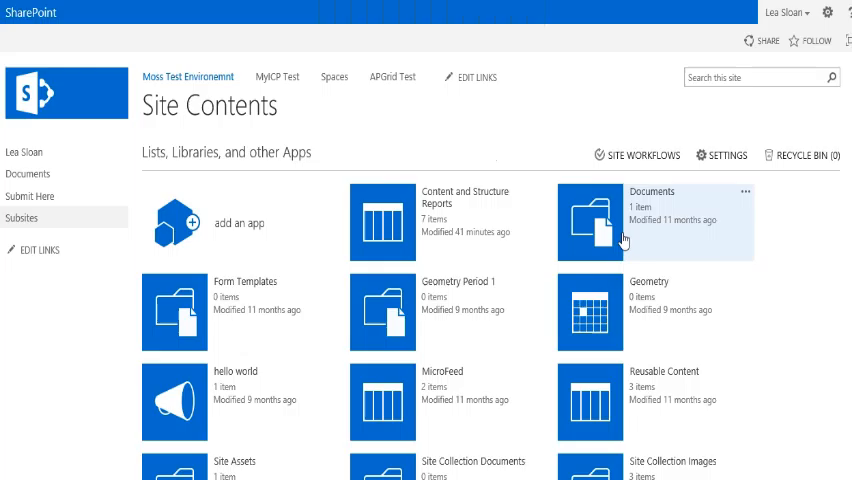
mouse_move(729, 276)
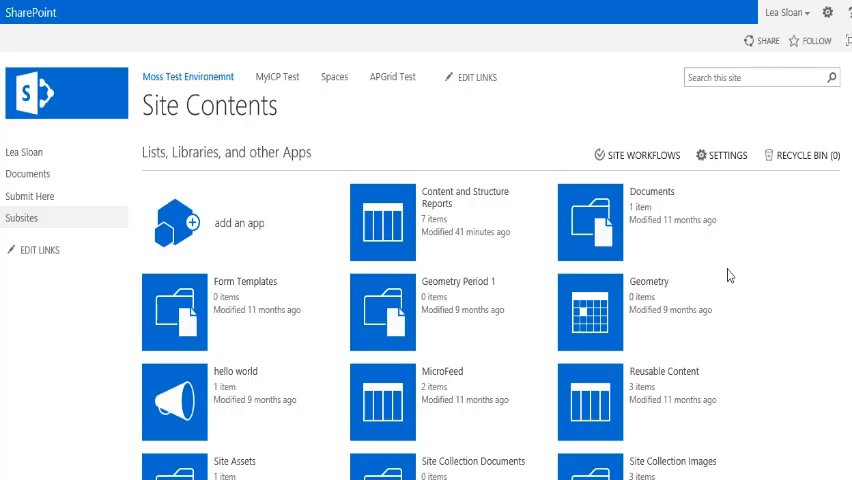
mouse_move(709, 271)
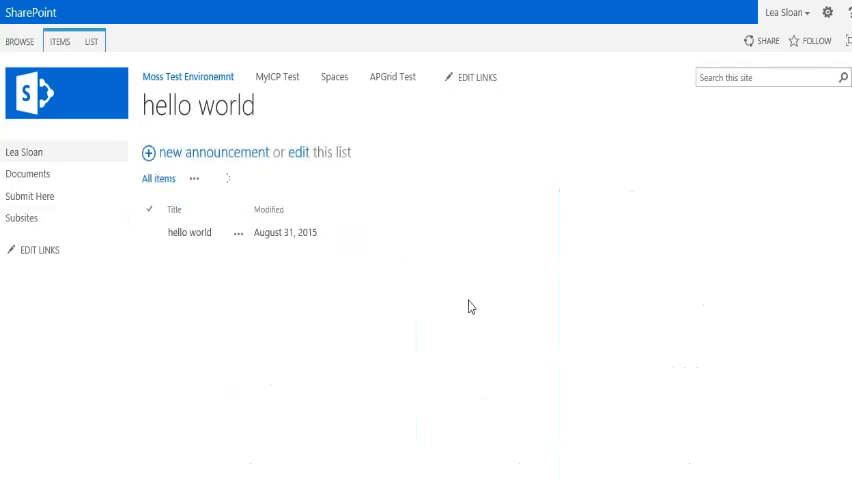
- Delete the hello world item, sending it to the Recycle Bin
click(225, 178)
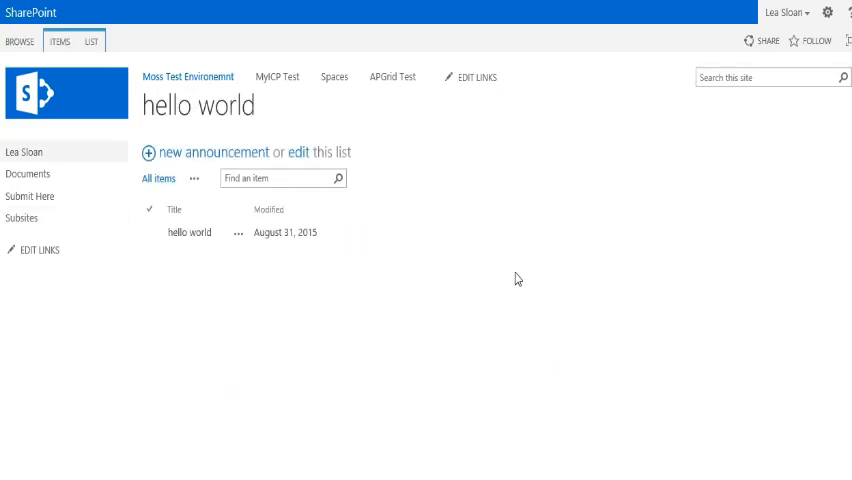
mouse_move(576, 263)
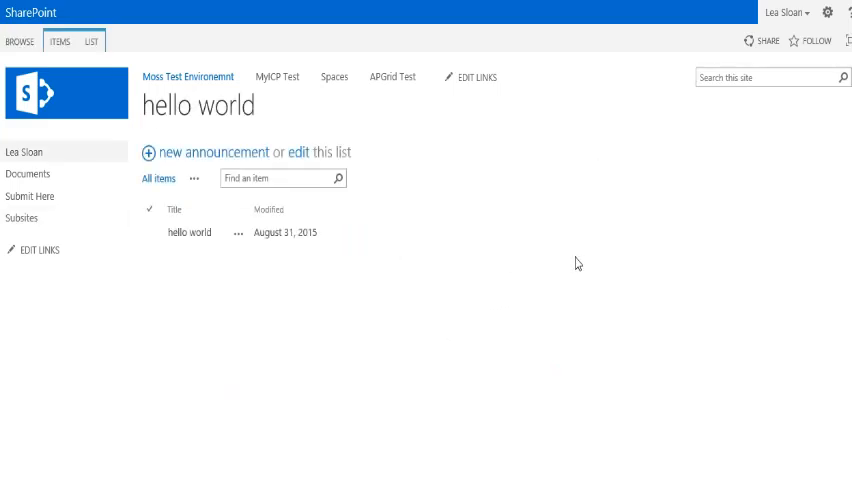
click(237, 232)
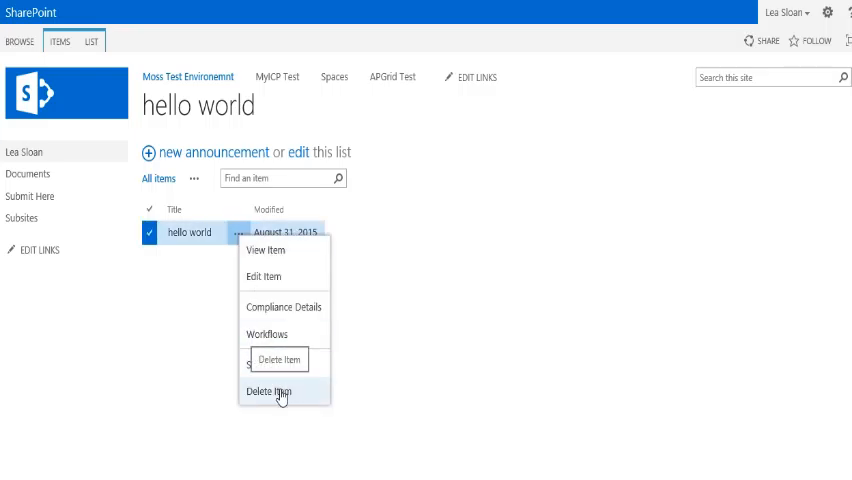
click(268, 391)
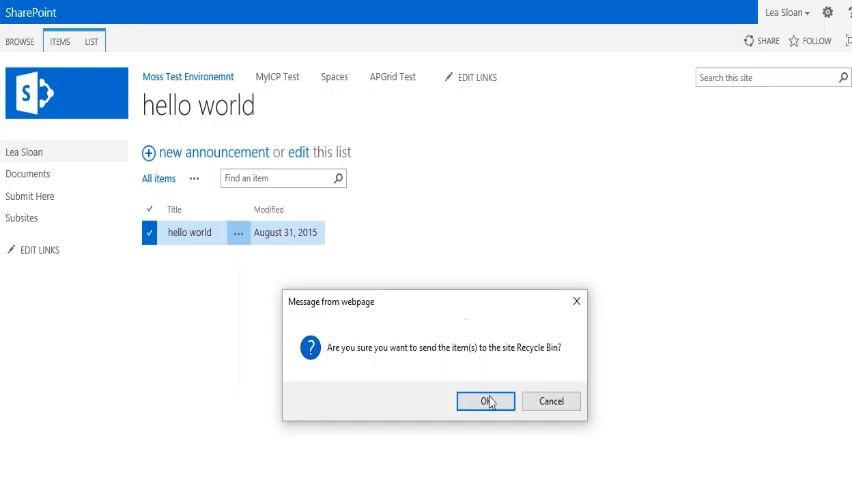
click(486, 401)
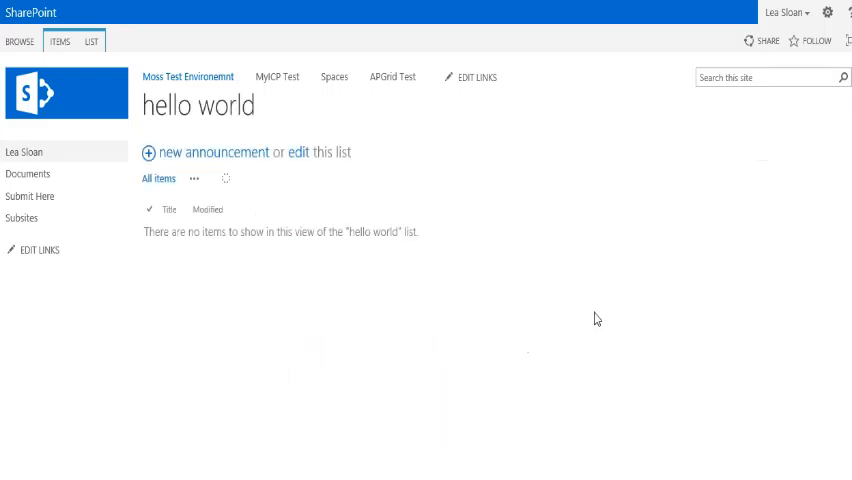